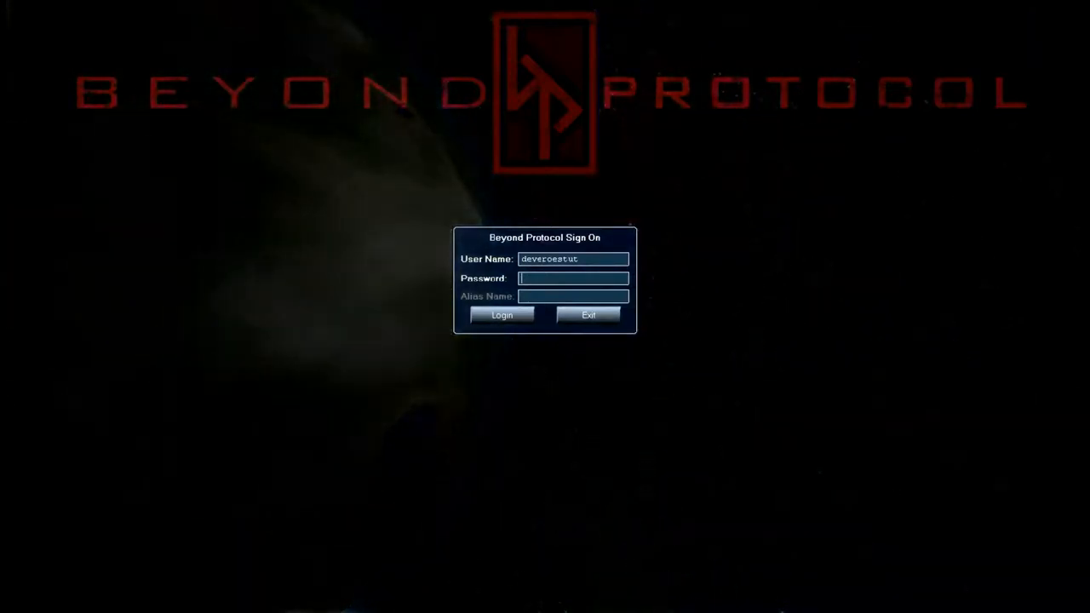
- Enter the account password in the Sign On dialog and log in
{"action": "type", "text": "*"}
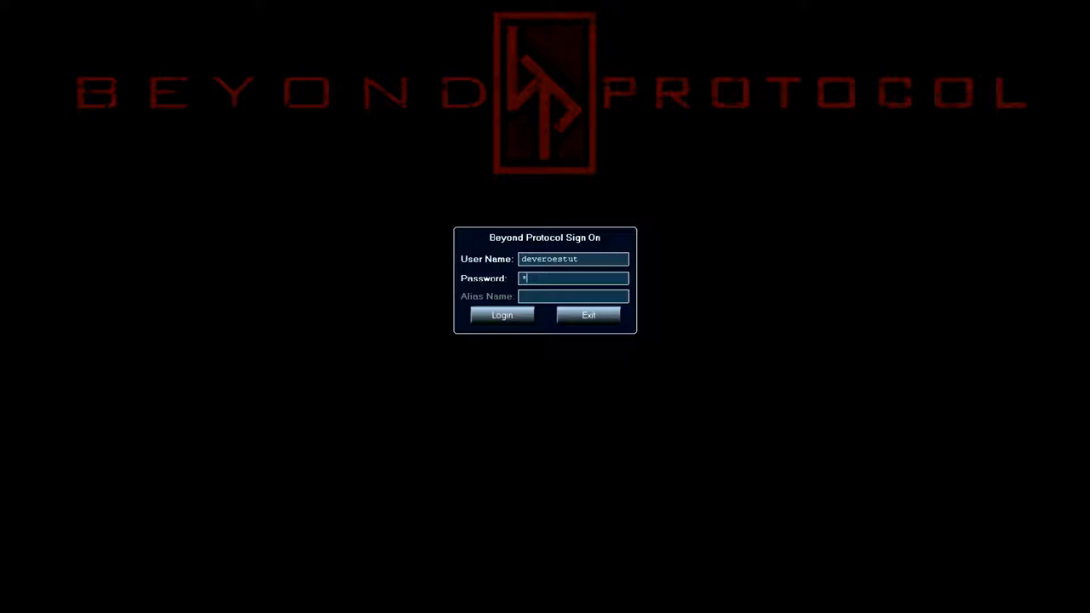
{"action": "type", "text": "****"}
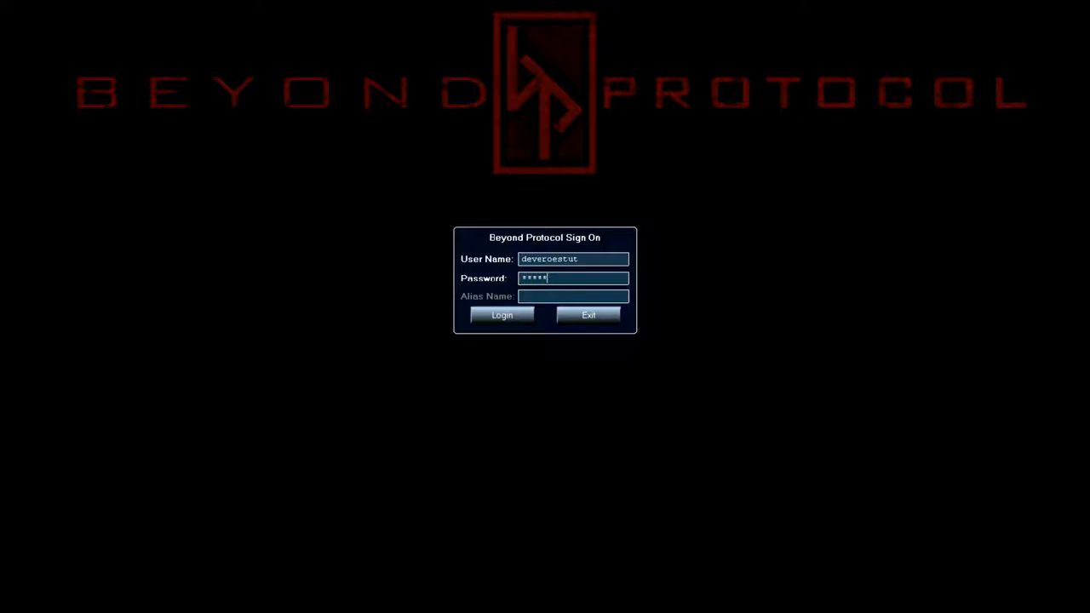
{"action": "type", "text": "****"}
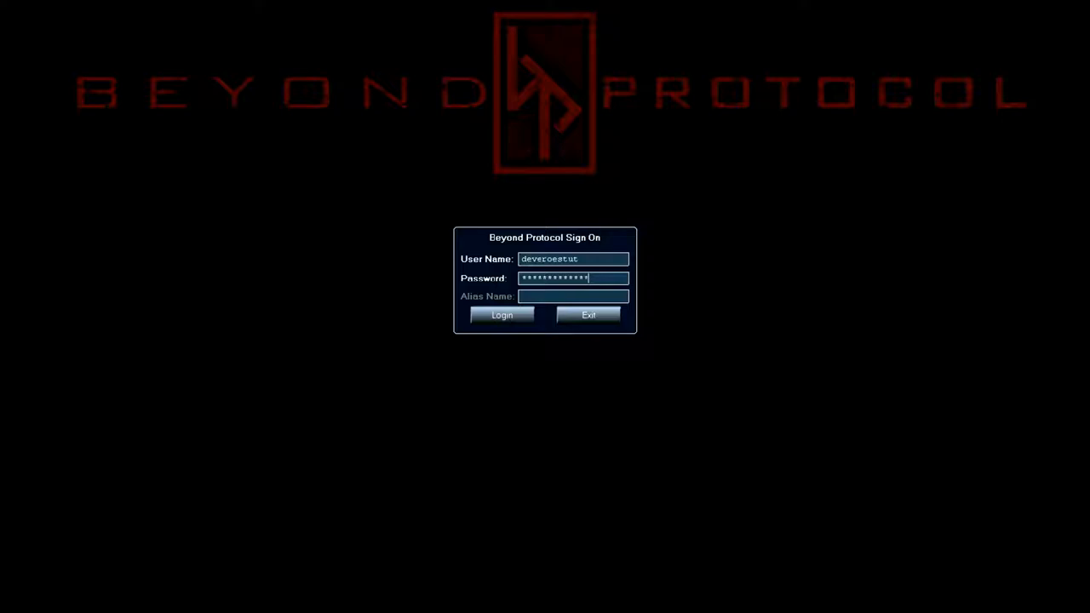
{"action": "left_click", "coordinate": [501, 315]}
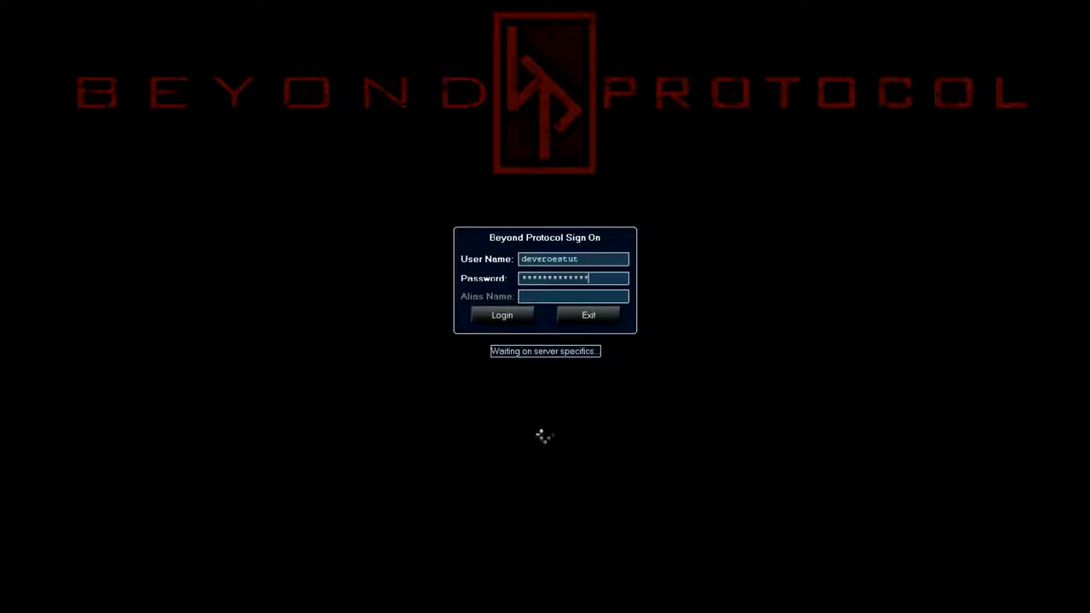
- Confirm login and wait for the Ekbu VIII colony view to load
{"action": "left_click", "coordinate": [501, 315]}
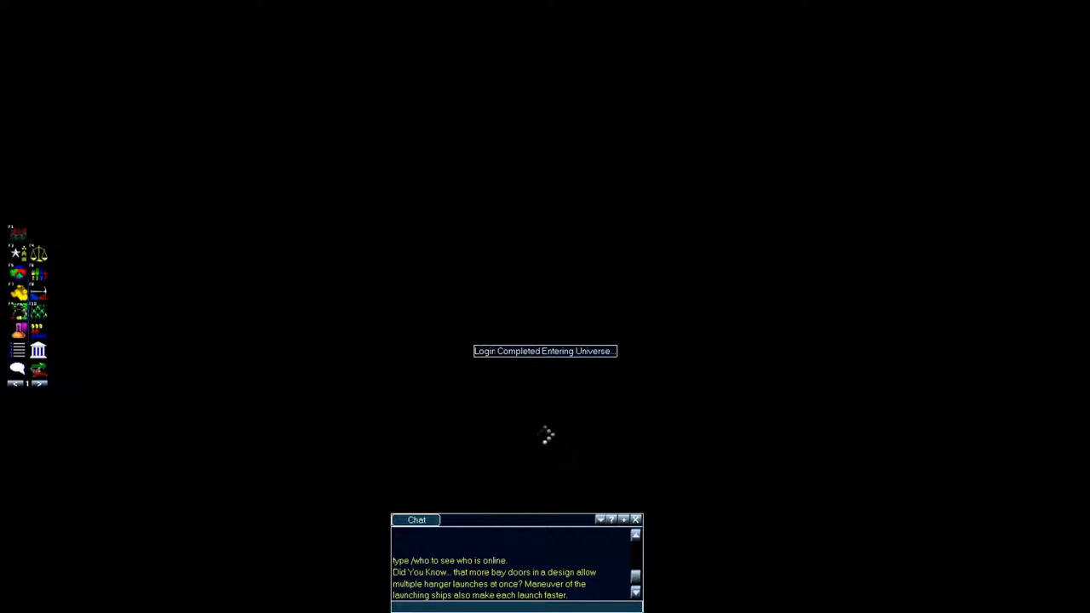
{"action": "mouse_move", "coordinate": [545, 435]}
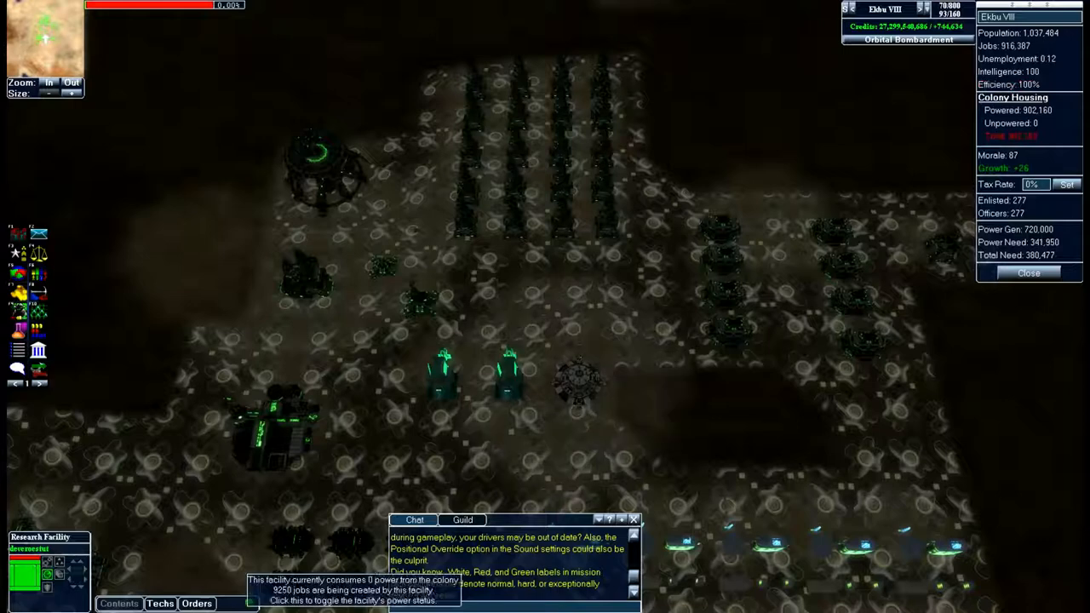
- Select the Research Facility and start a new Hull research from its Techs window
{"action": "left_click", "coordinate": [281, 426]}
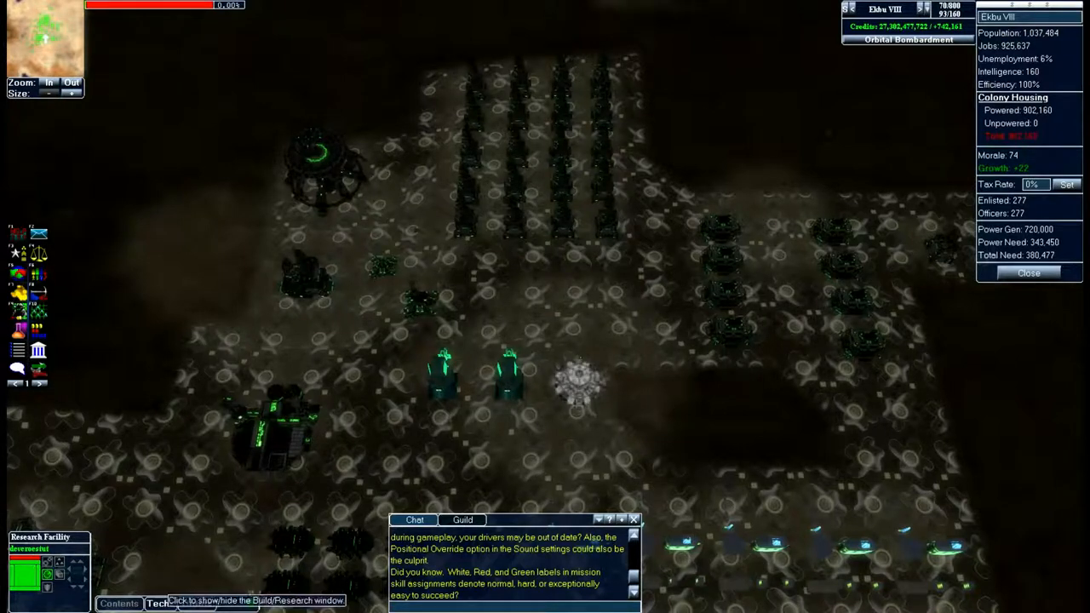
{"action": "left_click", "coordinate": [157, 603]}
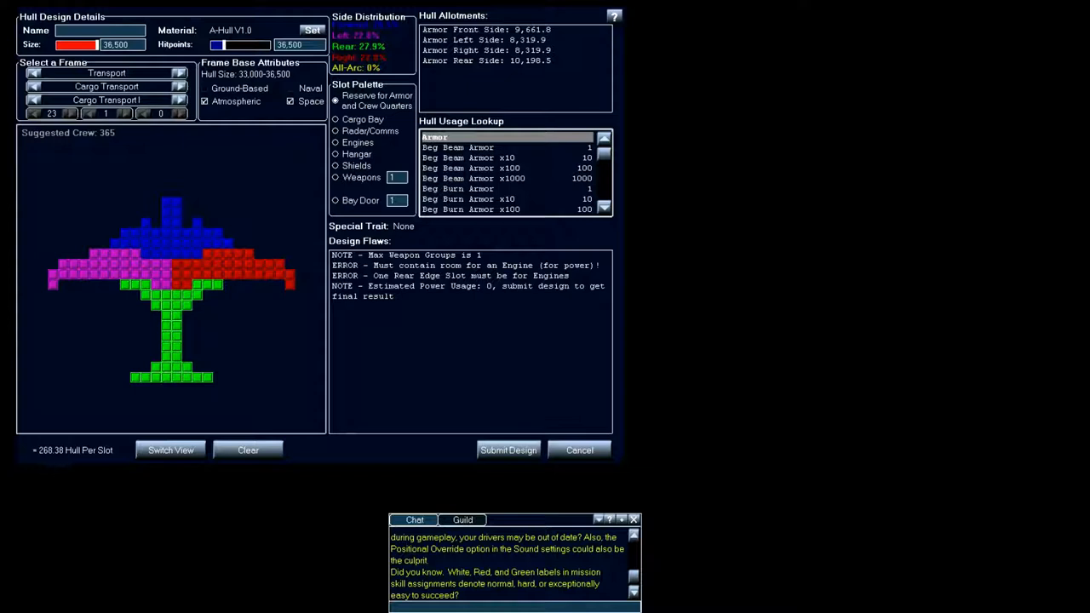
- Assign the hull's rear tail slots to Engines, clearing the missing-engine errors
{"action": "left_click", "coordinate": [335, 142]}
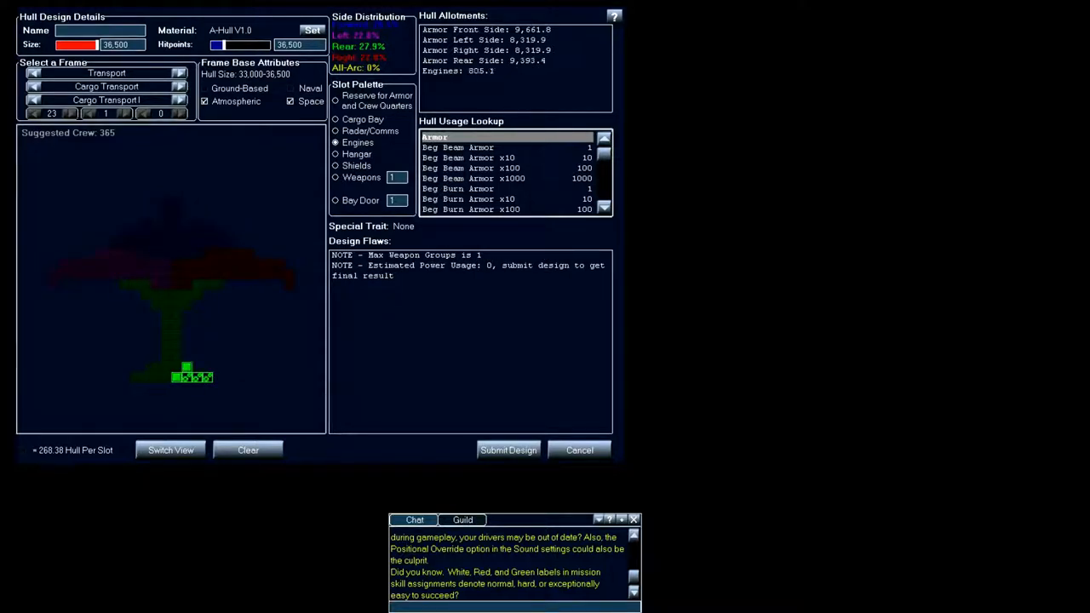
{"action": "left_click", "coordinate": [183, 369]}
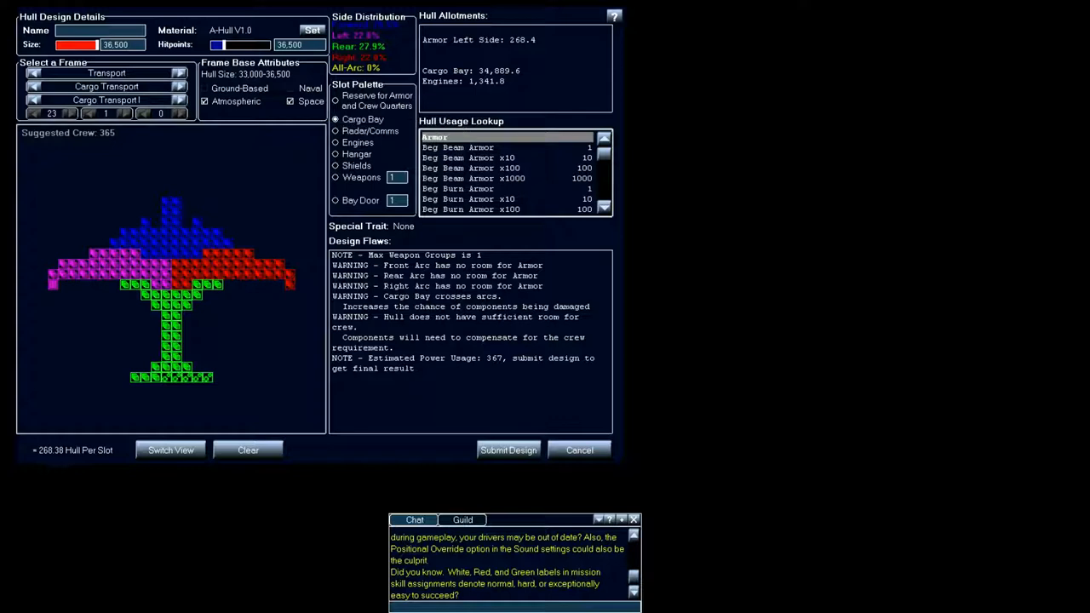
- Reserve the hull's edge slots for Armor and Crew Quarters on every side
{"action": "left_click", "coordinate": [335, 99]}
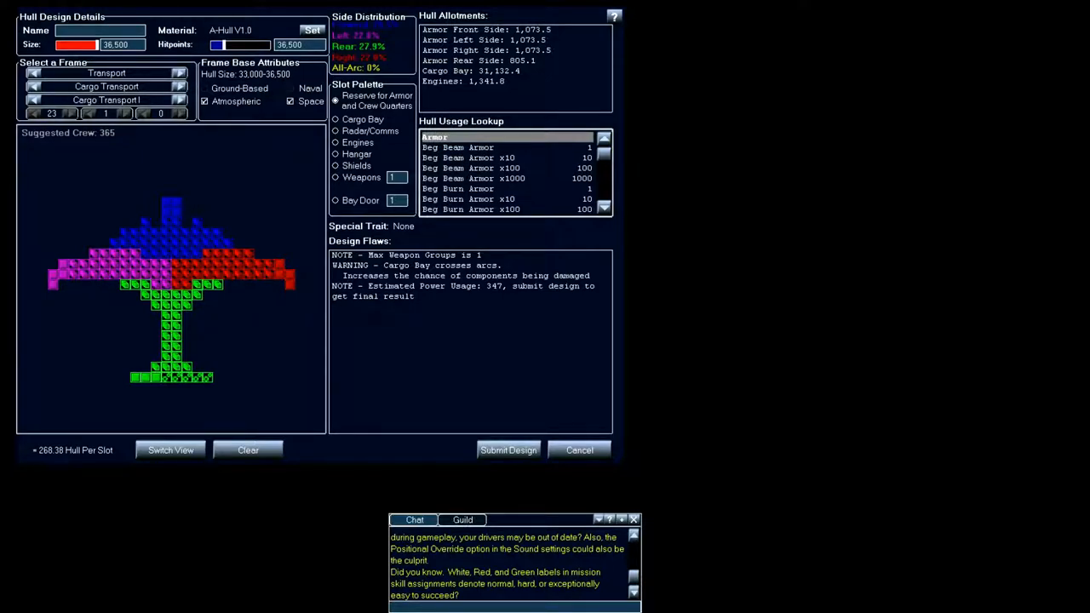
- Name the hull design 'Cargo 31k v2' and submit it
{"action": "type", "text": "Car"}
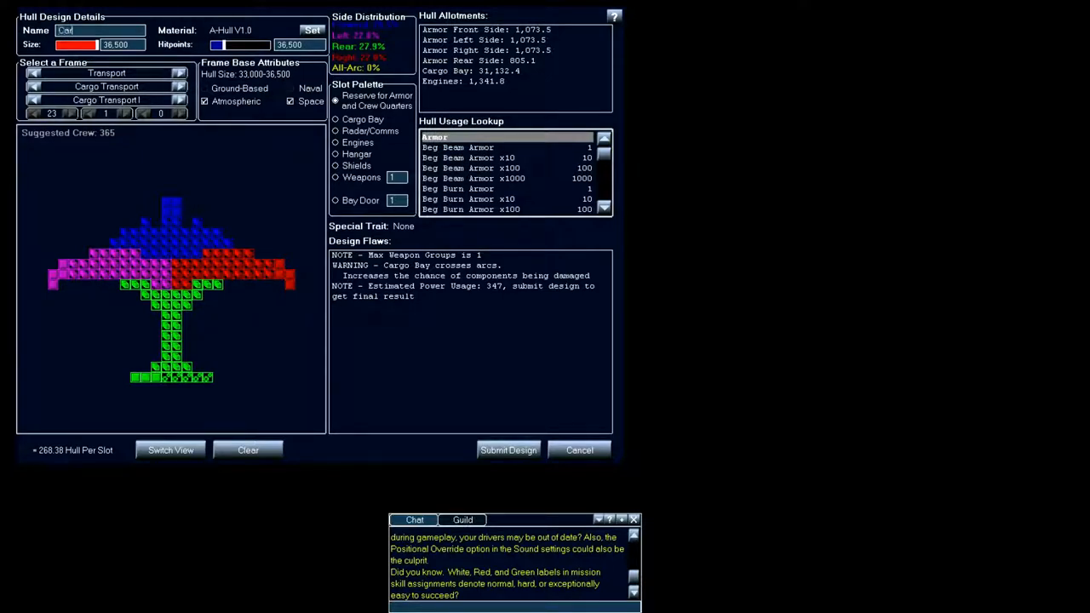
{"action": "type", "text": "Cargo 31N"}
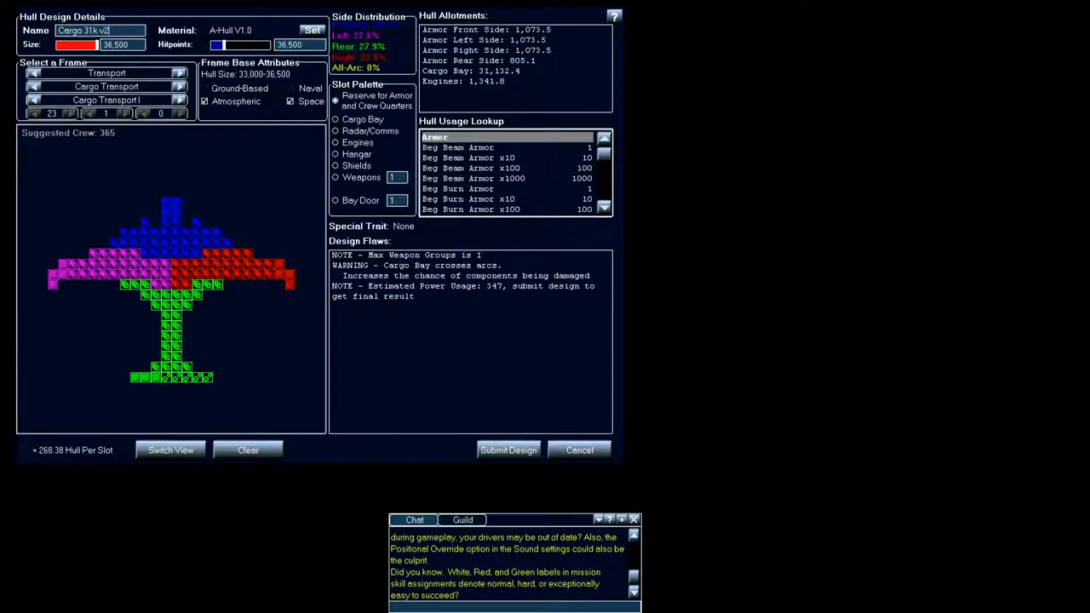
{"action": "left_click", "coordinate": [508, 450]}
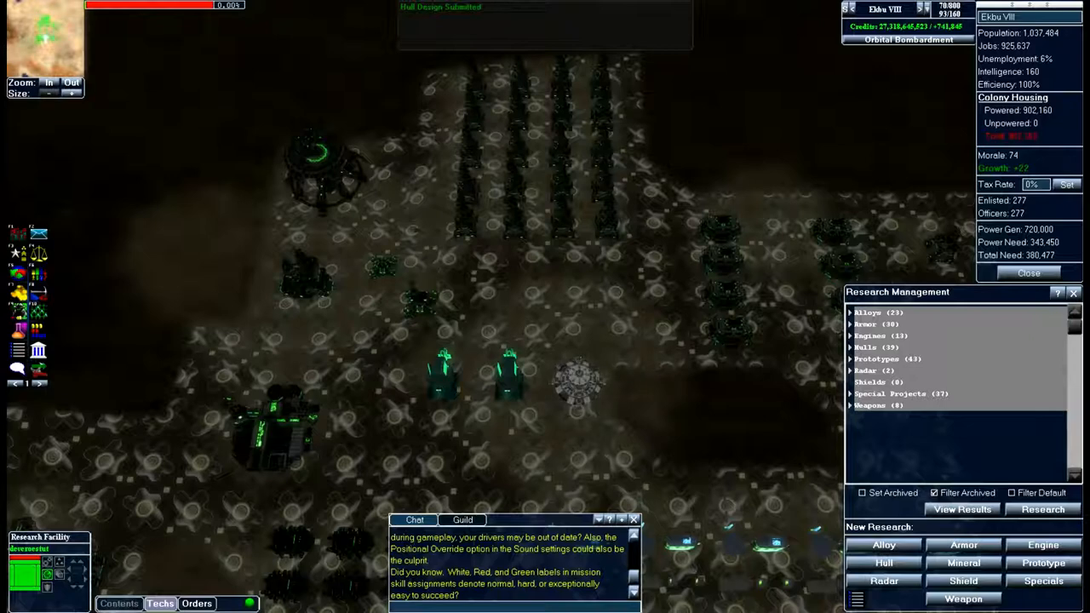
- Expand Hulls > Utility Vehicle and select the designed Carog Ship v1 hull
{"action": "left_click", "coordinate": [865, 347]}
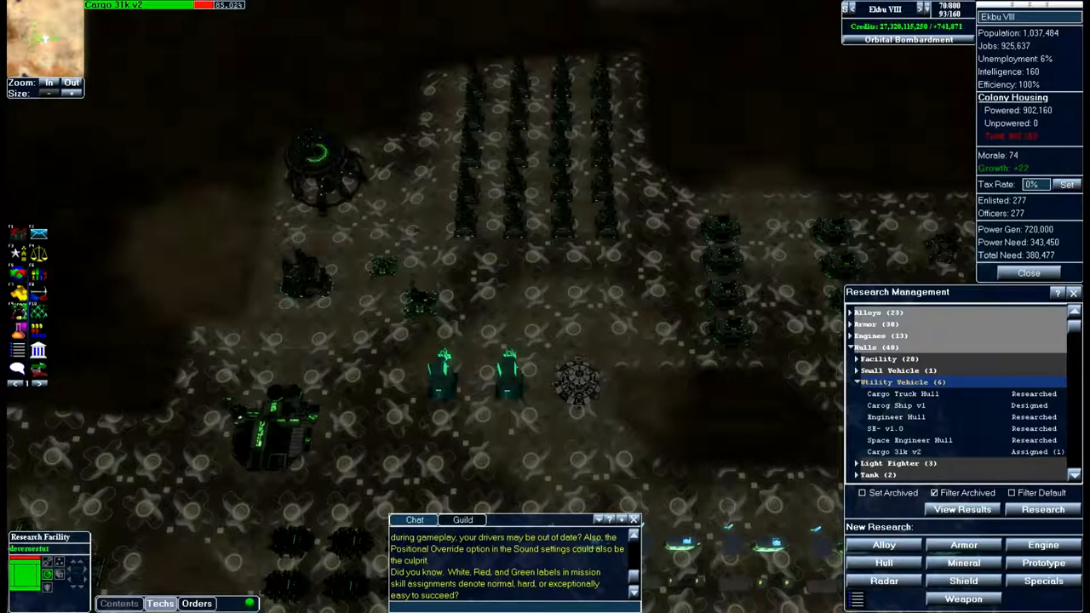
{"action": "mouse_move", "coordinate": [987, 71]}
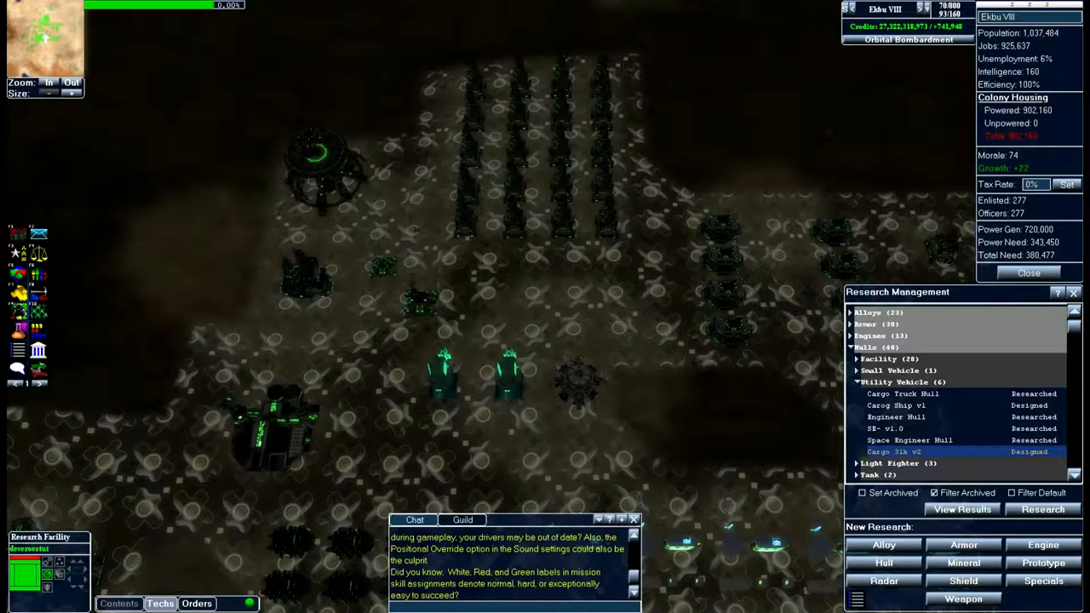
{"action": "left_click", "coordinate": [902, 405]}
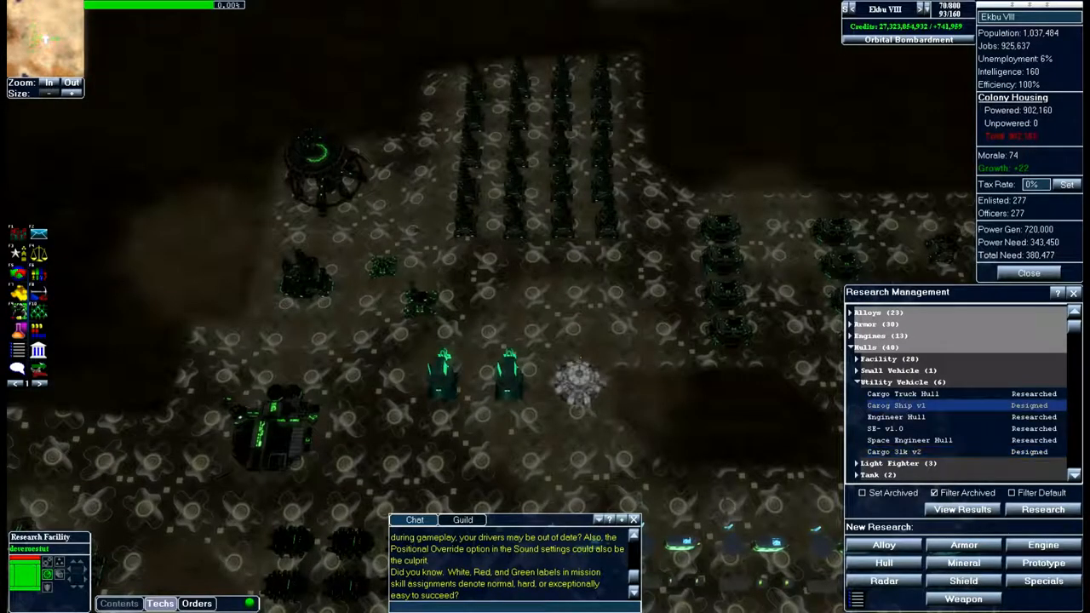
{"action": "double_click", "coordinate": [890, 405]}
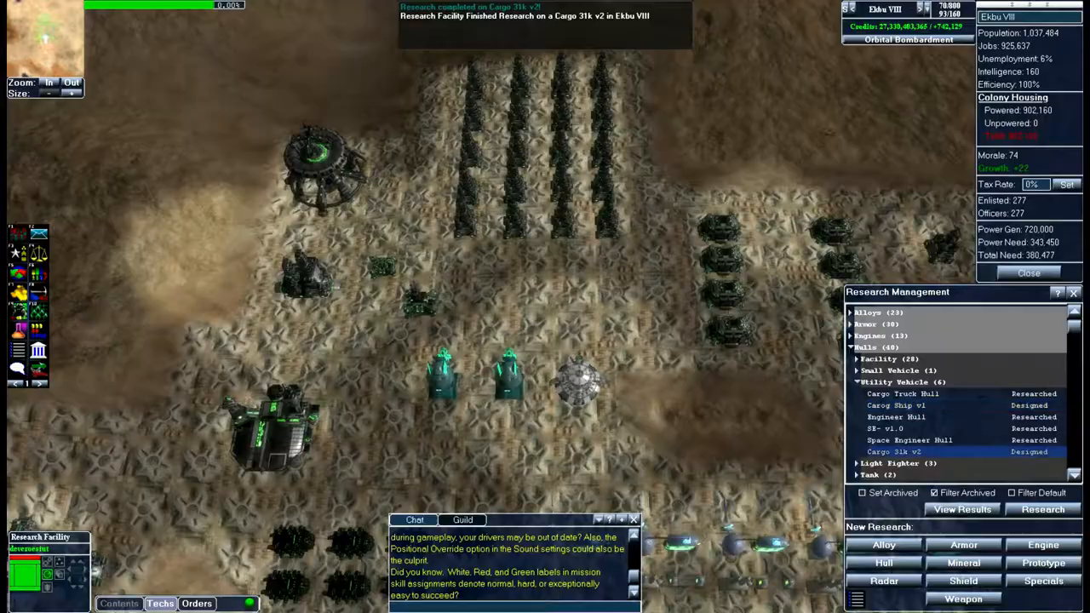
{"action": "double_click", "coordinate": [893, 451]}
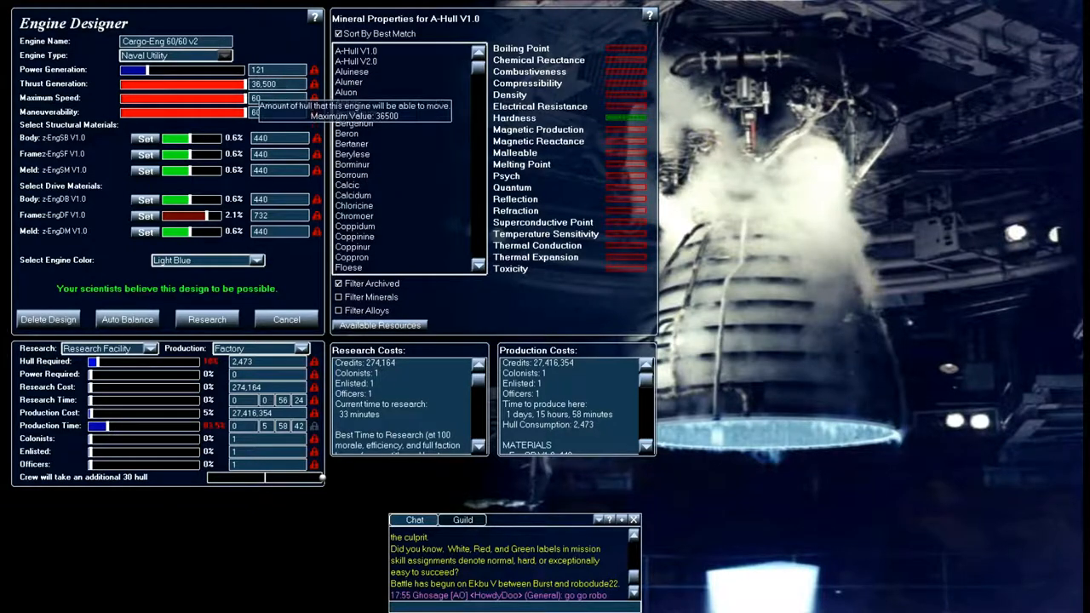
{"action": "mouse_move", "coordinate": [183, 112]}
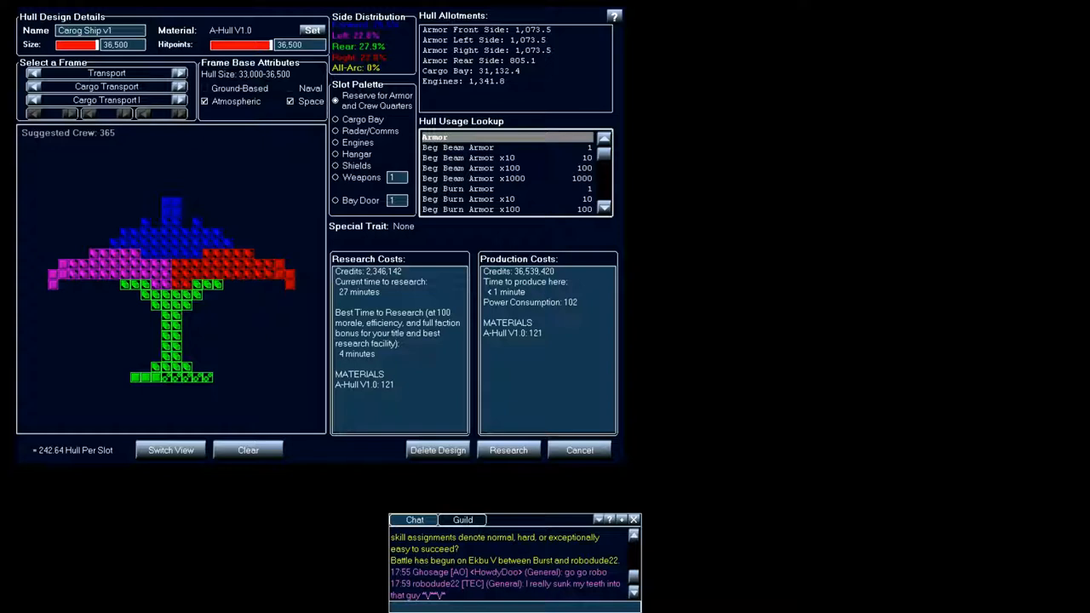
{"action": "mouse_move", "coordinate": [222, 281]}
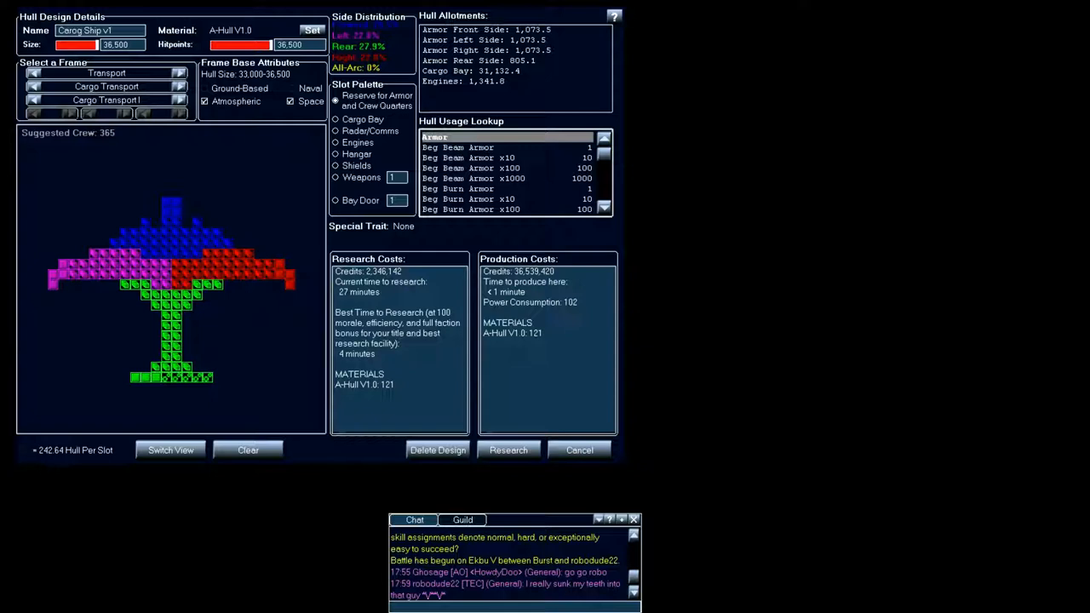
- Cancel the hull designer and start a new empty Prototype research
{"action": "left_click", "coordinate": [579, 450]}
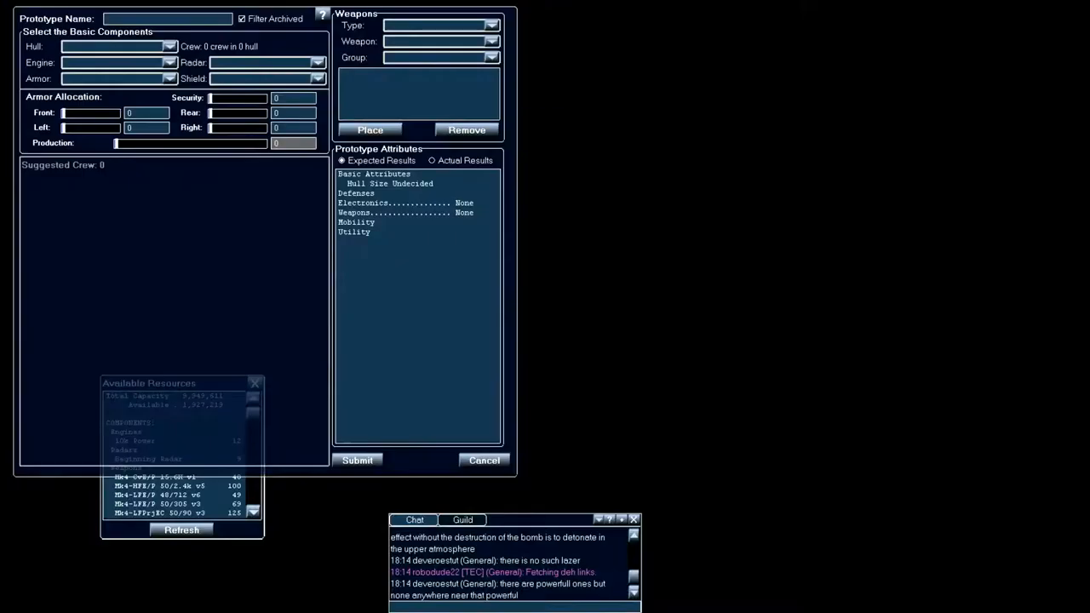
- Choose the Carog Ship v1 hull and Cargo-Eng 60/60 v1 engine, giving speed and maneuver 60
{"action": "left_click", "coordinate": [169, 46]}
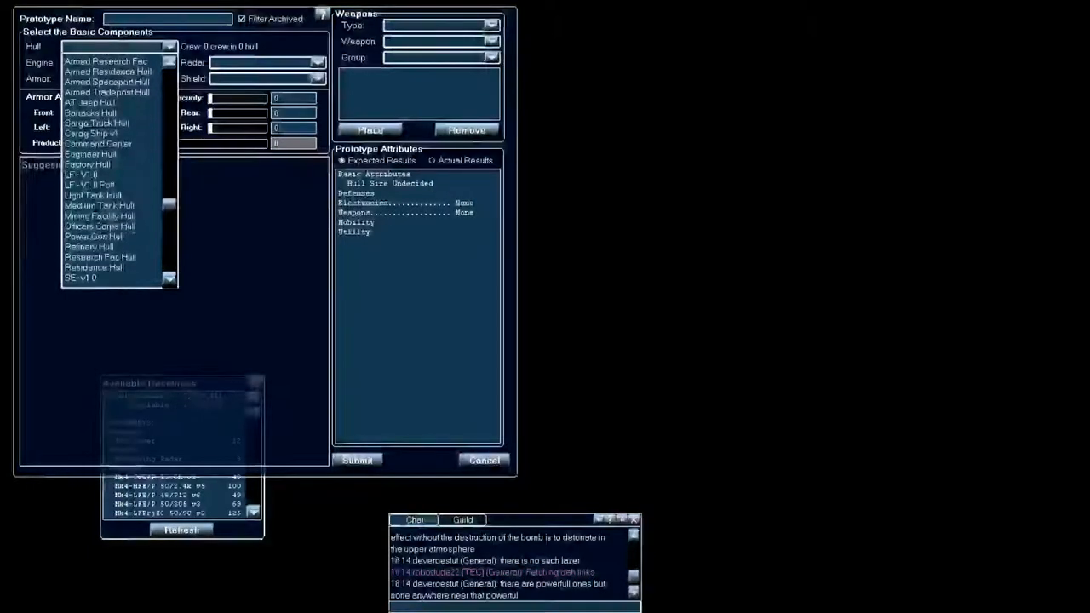
{"action": "scroll", "scroll_direction": "down", "scroll_amount": 3}
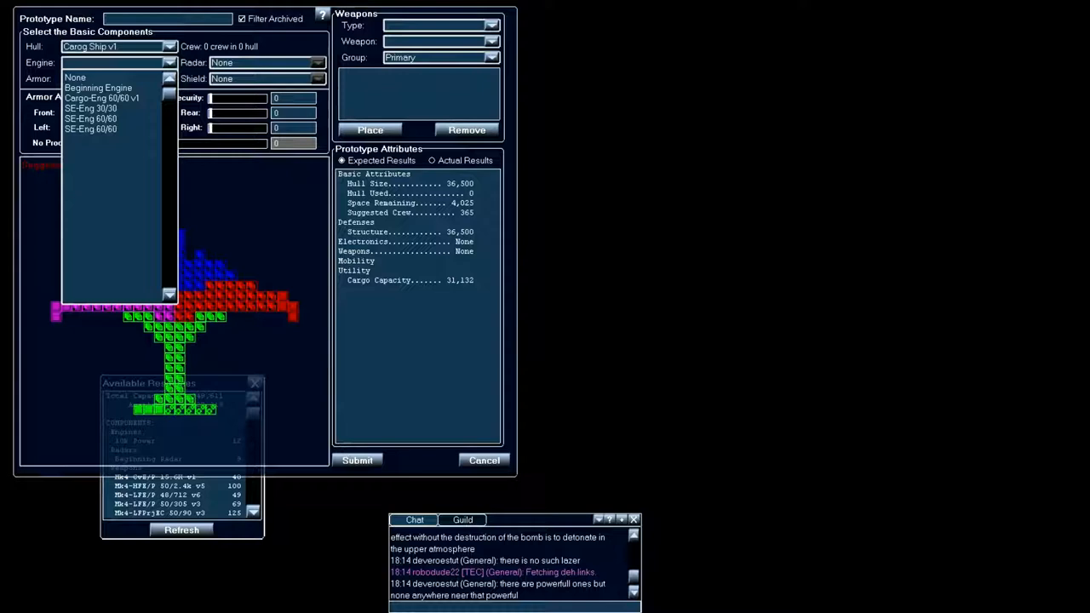
{"action": "left_click", "coordinate": [101, 98]}
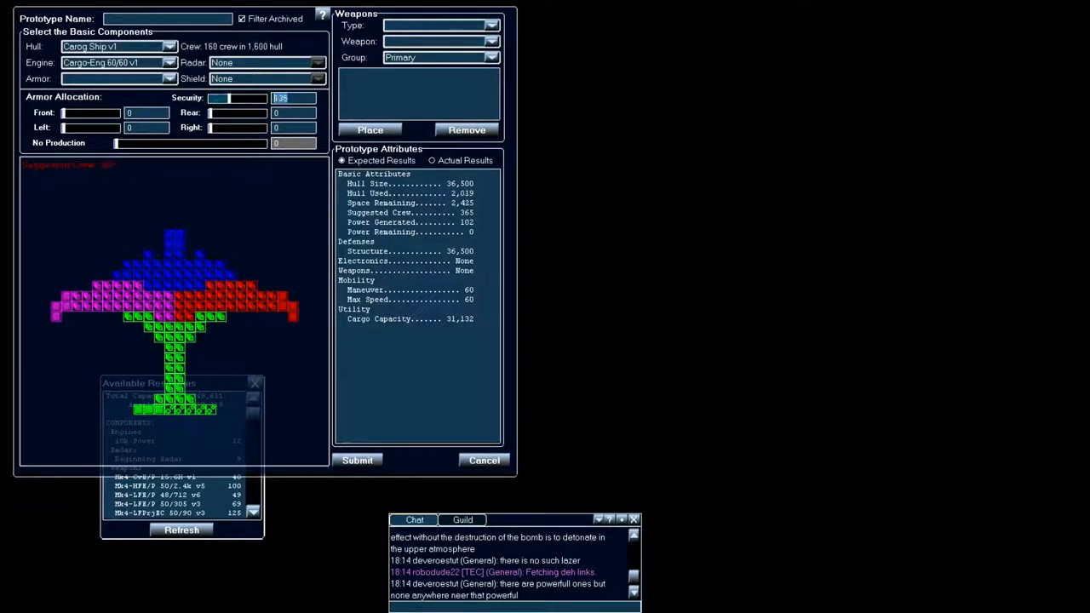
- Drag the Security slider to reach 365 crew, matching the suggested crew
{"action": "left_click_drag", "start_coordinate": [222, 98], "coordinate": [251, 98]}
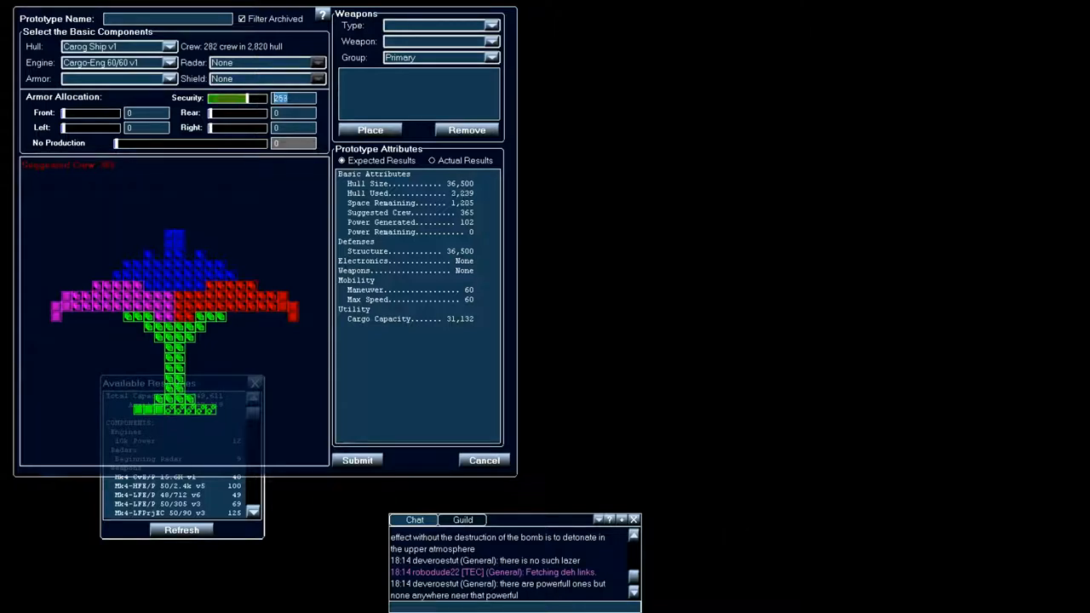
{"action": "left_click_drag", "start_coordinate": [230, 98], "coordinate": [255, 98]}
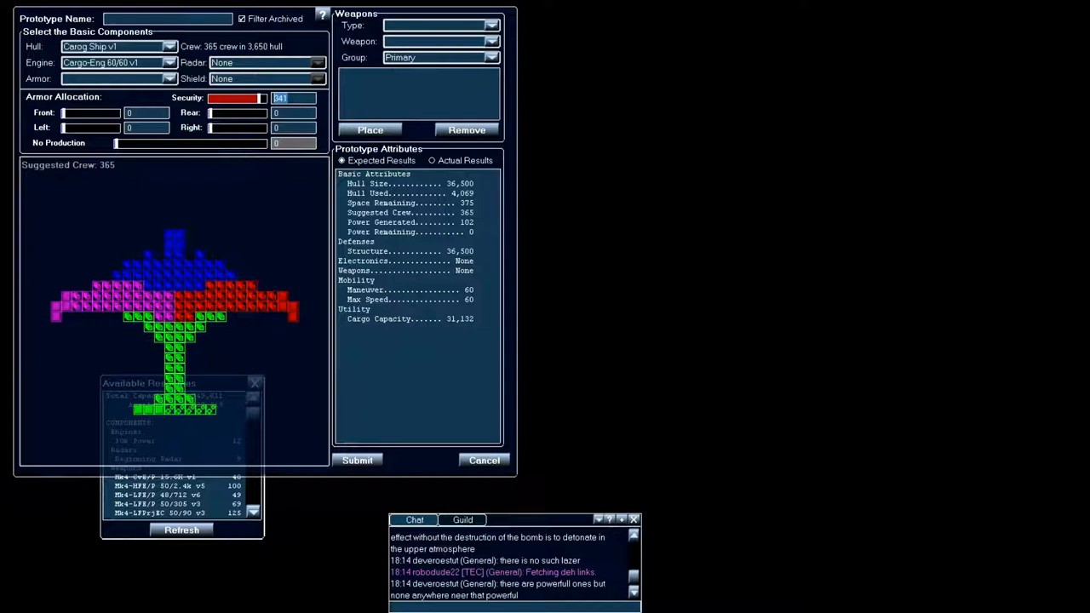
{"action": "mouse_move", "coordinate": [293, 319]}
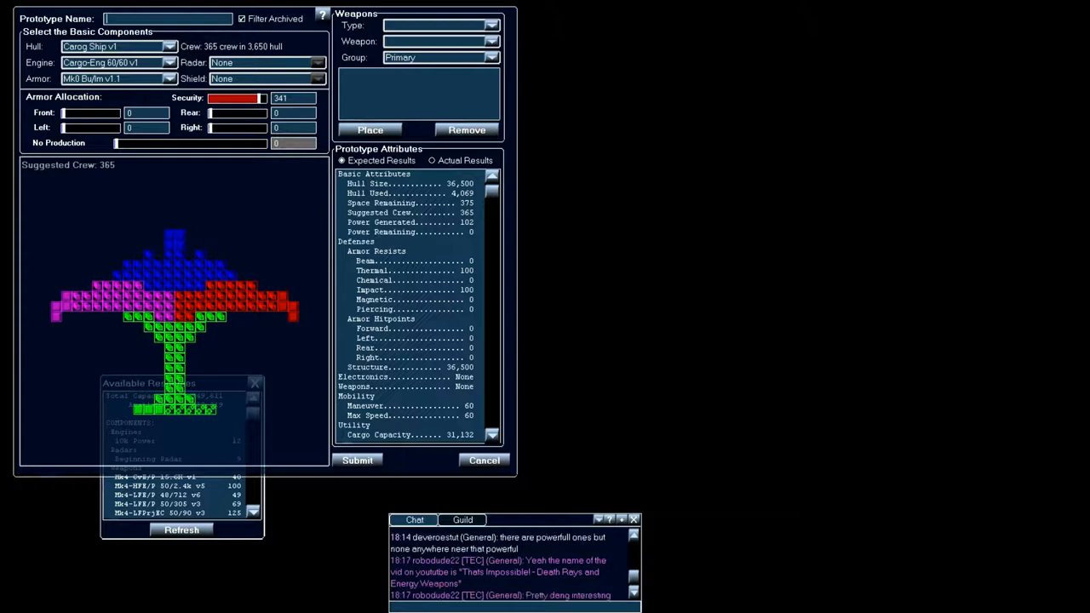
- Submit the prototype as Cargo Ship 60/60 and list it under Prototypes > Utility Vehicle
{"action": "type", "text": "Cargo Ship 3"}
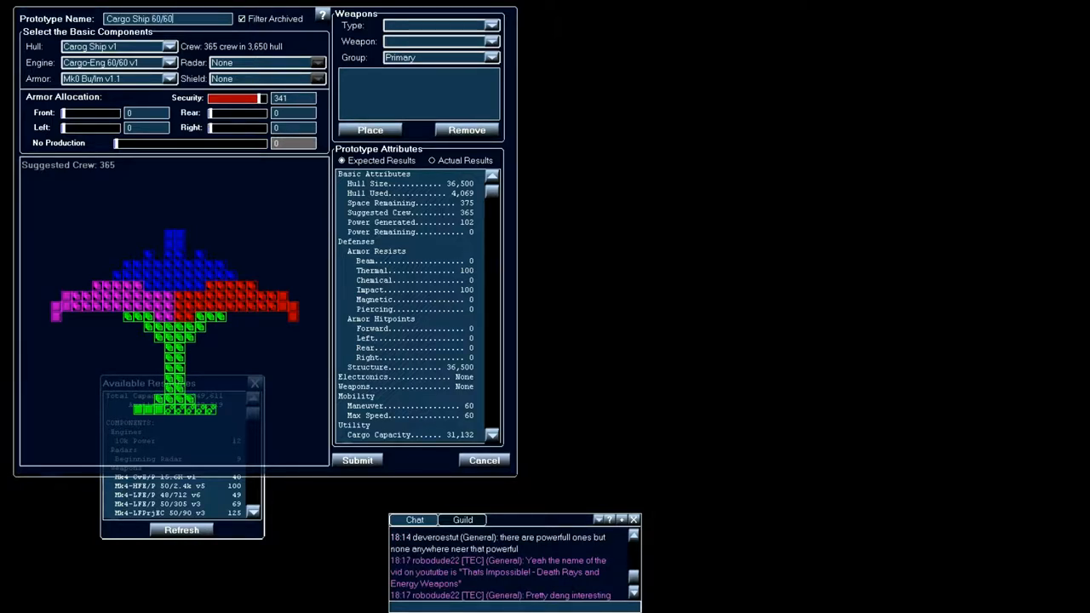
{"action": "left_click", "coordinate": [357, 459]}
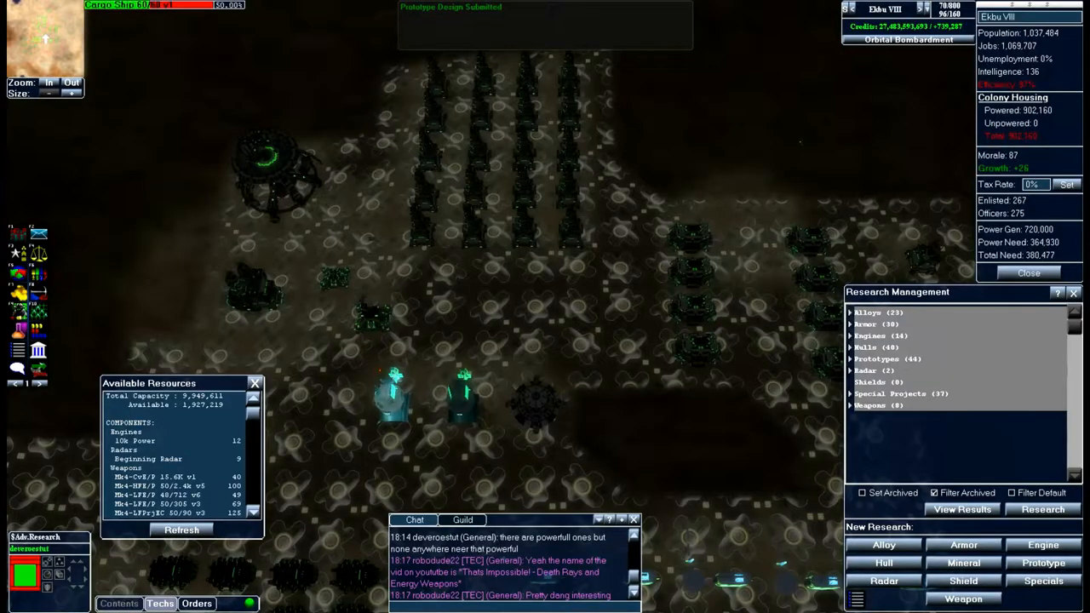
{"action": "left_click", "coordinate": [877, 358]}
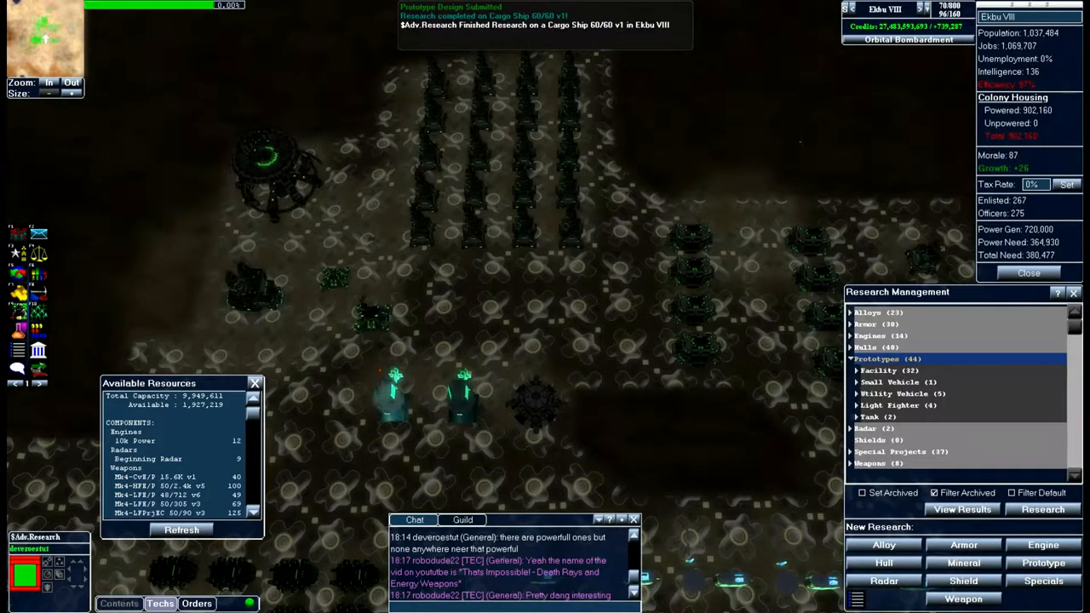
{"action": "left_click", "coordinate": [898, 394]}
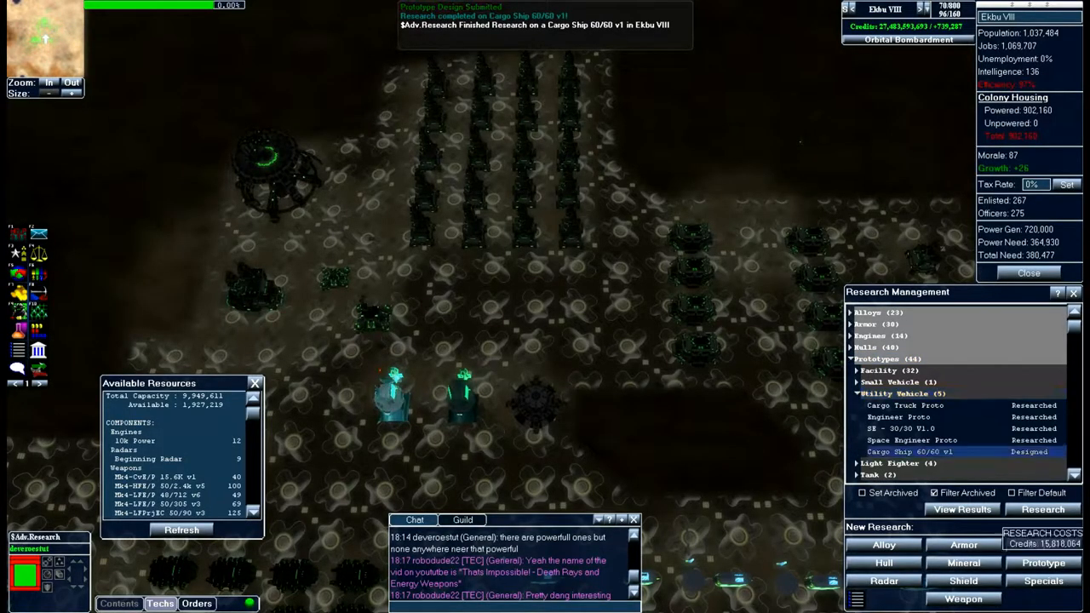